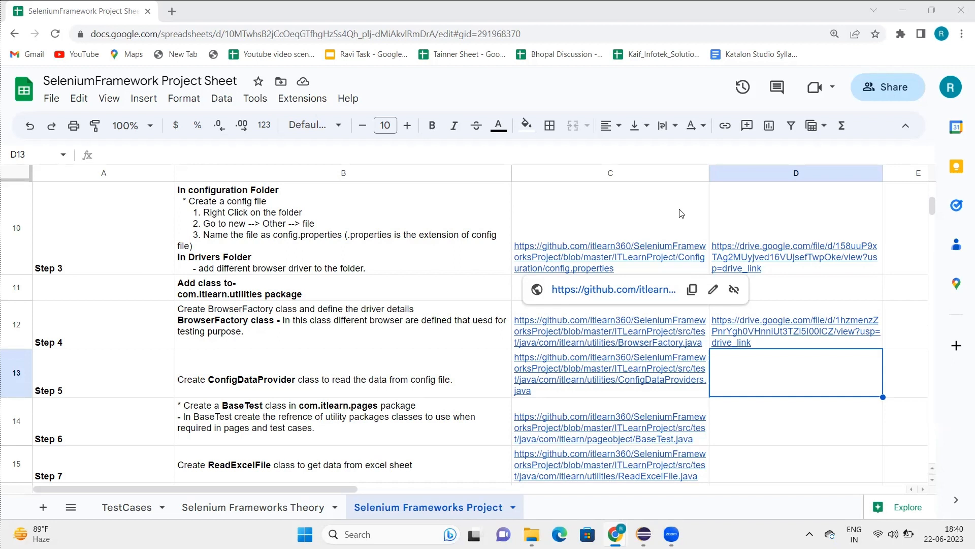
mouse_move(661, 390)
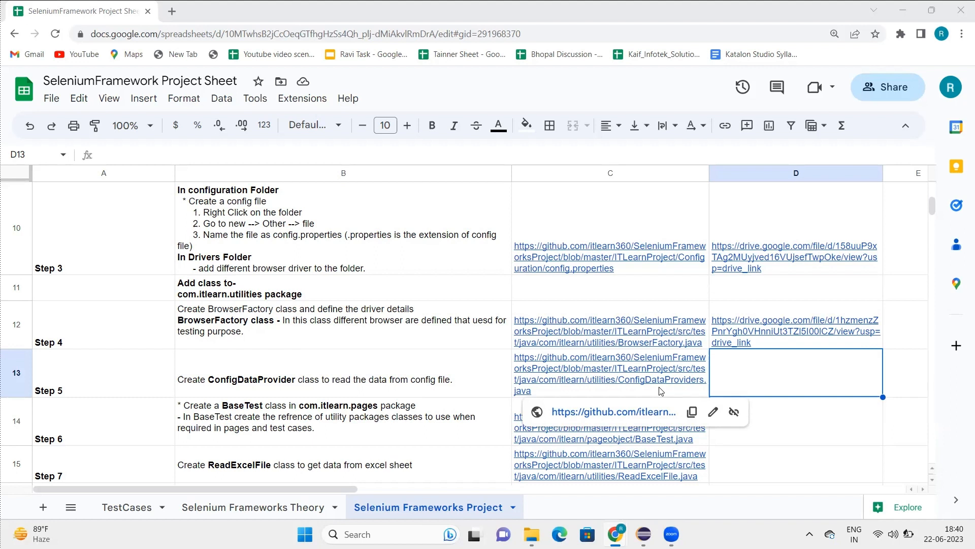
Open Configuration > config.properties in the Eclipse editor and select the com.itlearn.utility package.
click(643, 533)
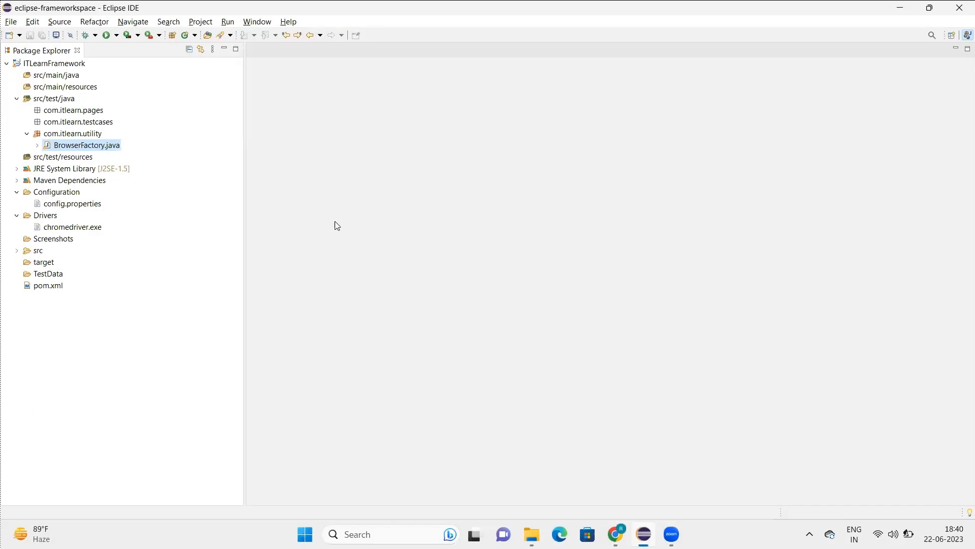
click(73, 203)
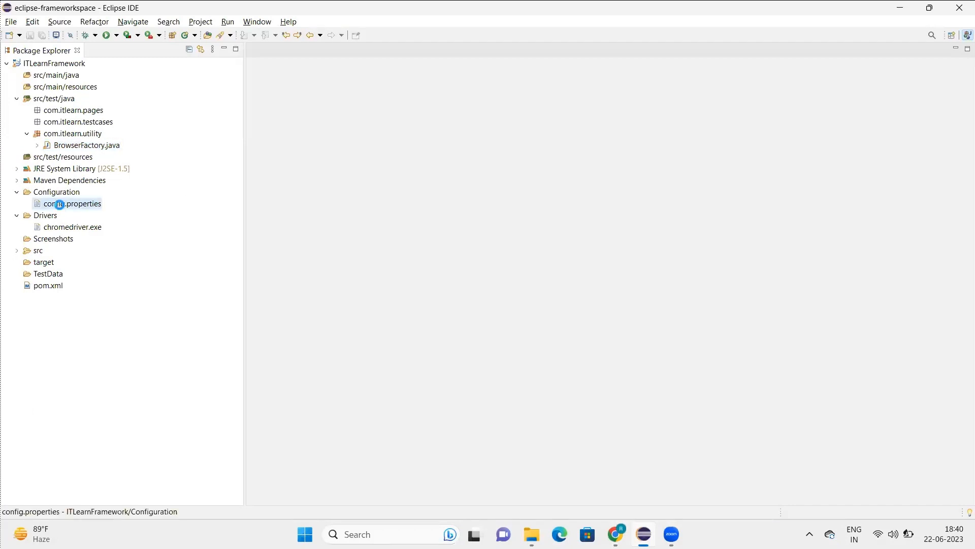
double_click(73, 203)
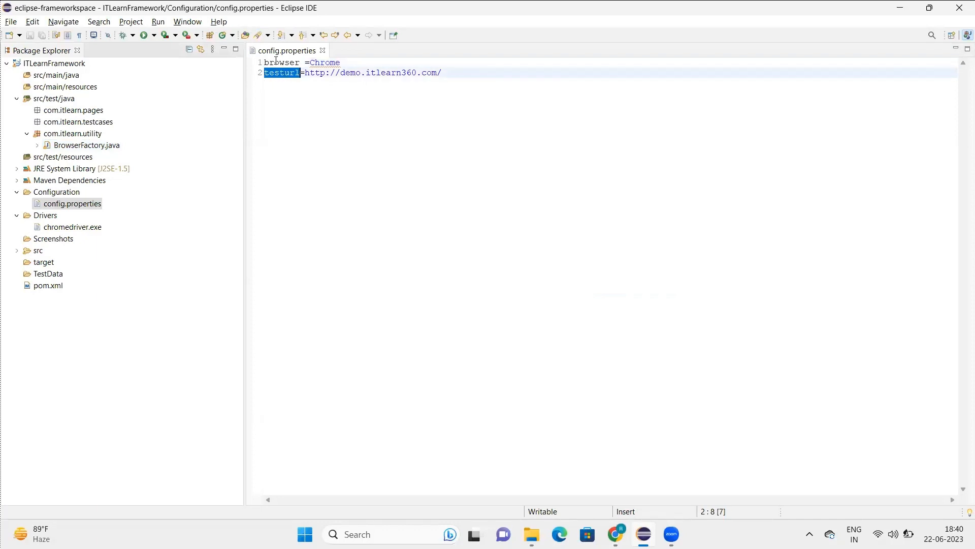
click(273, 62)
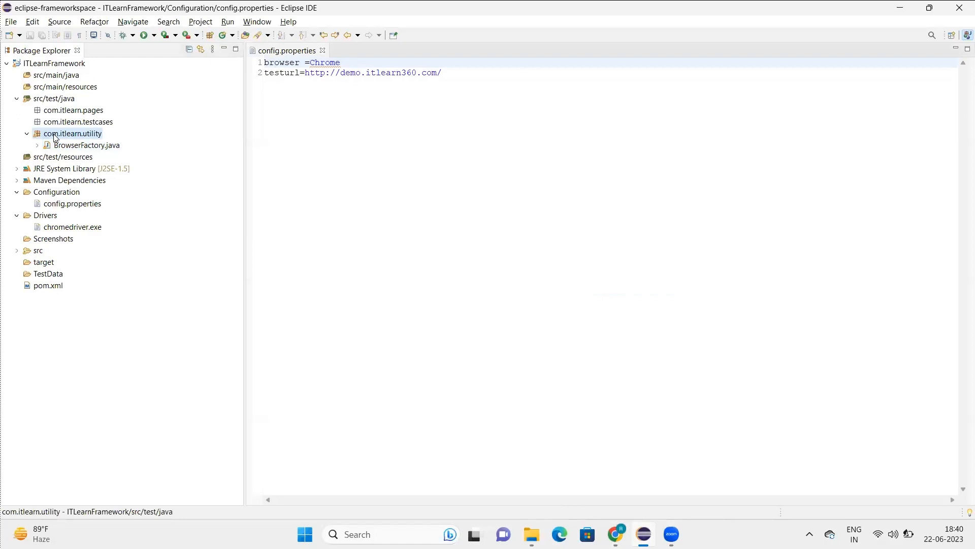
Add a new Java class named ConfigDataProvider to com.itlearn.utility via New > Class.
right_click(72, 133)
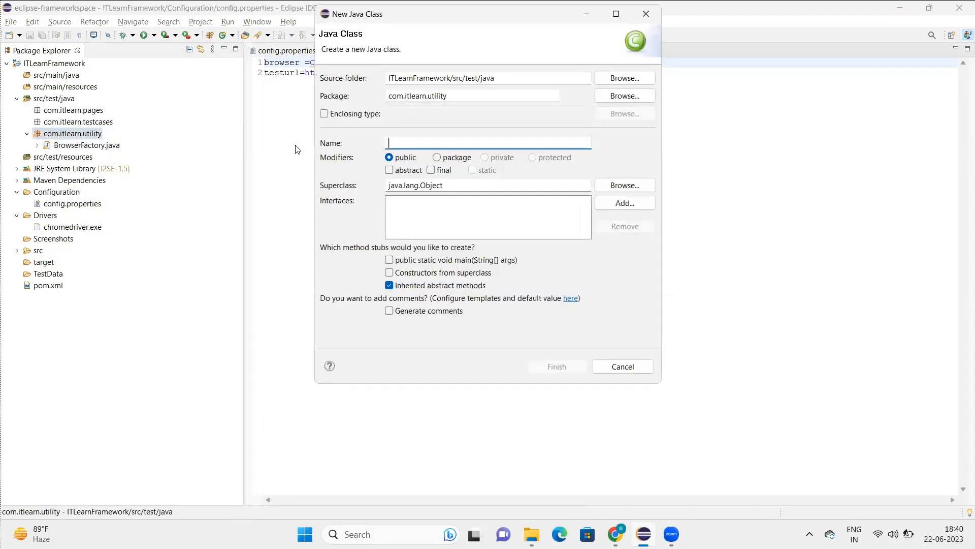
text(ConfigData)
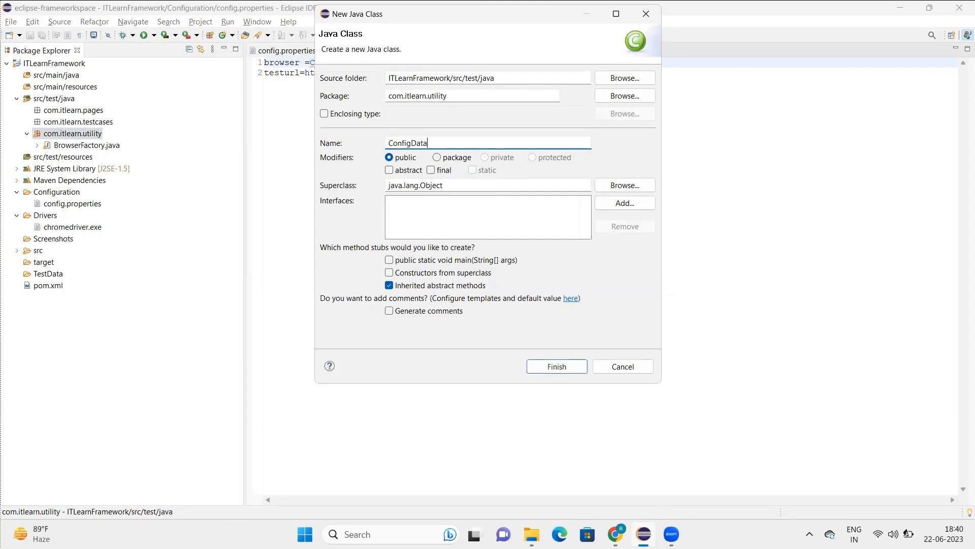
text(Provider)
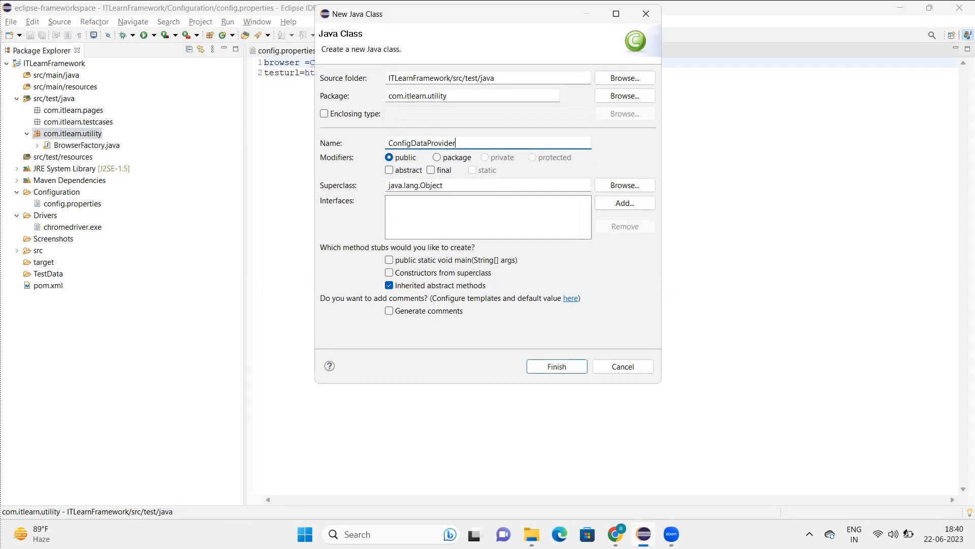
click(556, 366)
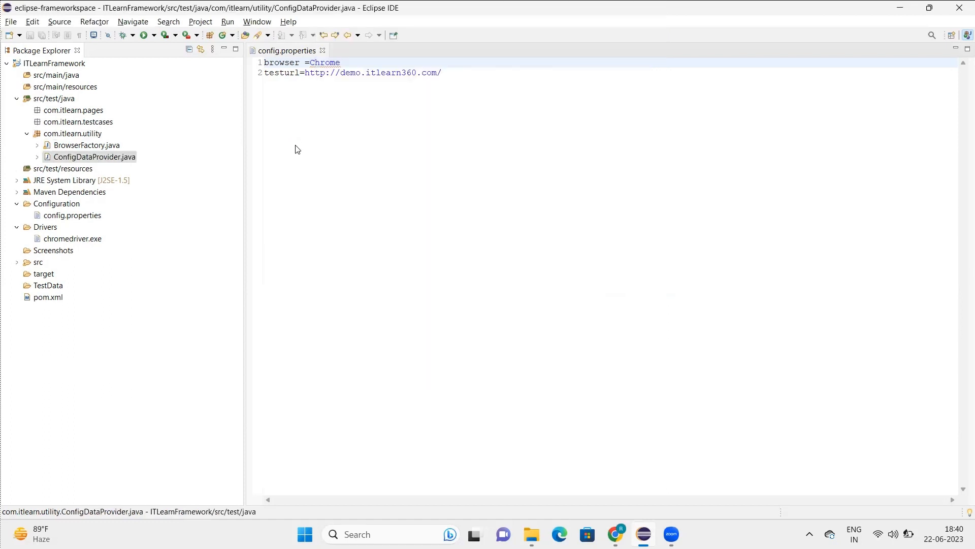
Switch to the Chrome project sheet and select cell C13 with the Step 5 GitHub link.
double_click(94, 156)
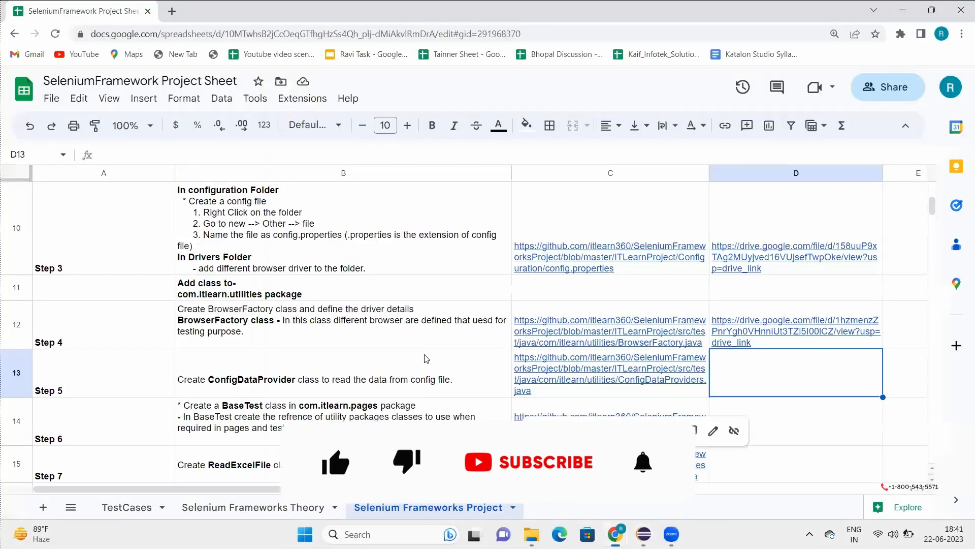
mouse_move(616, 370)
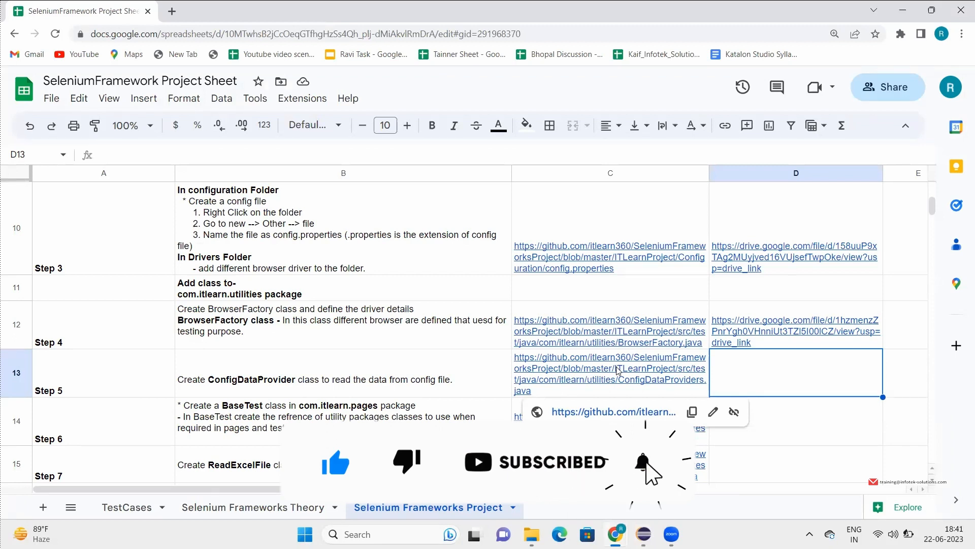
click(610, 373)
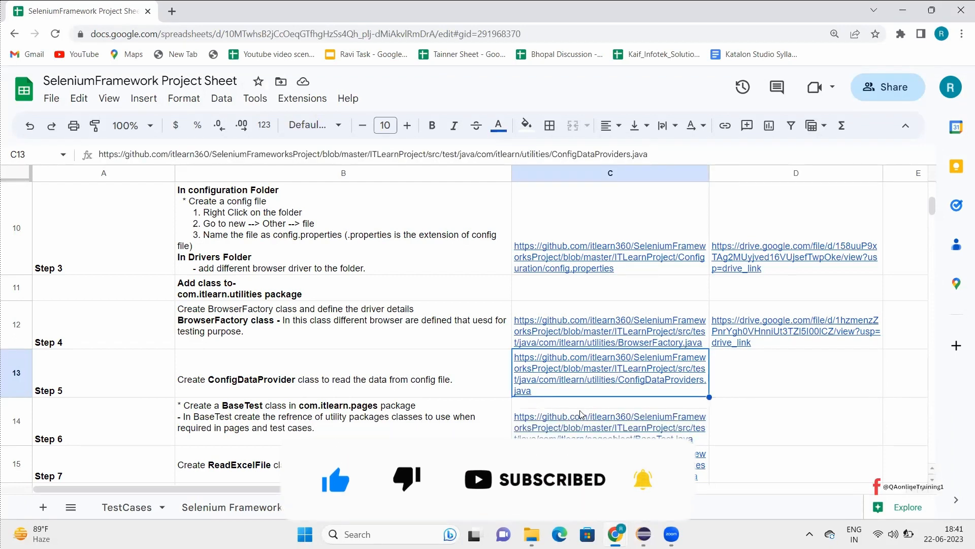
Follow the C13 link to ConfigDataProviders.java on GitHub and copy its class code.
click(608, 368)
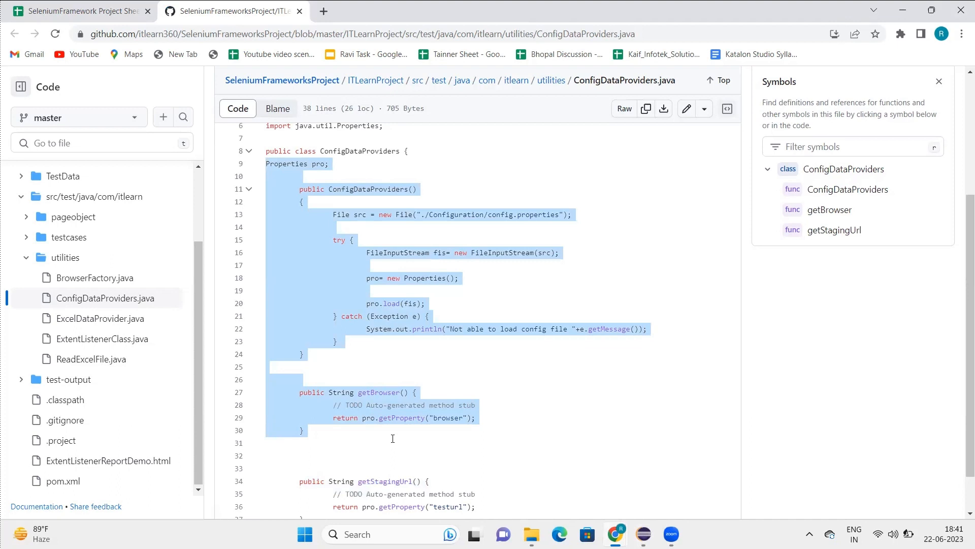
mouse_move(392, 450)
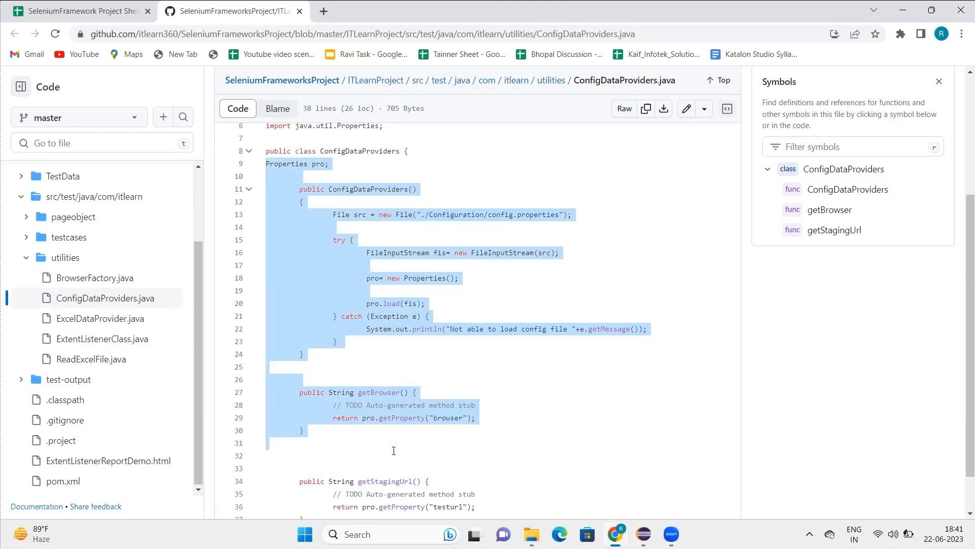
scroll(down, 3)
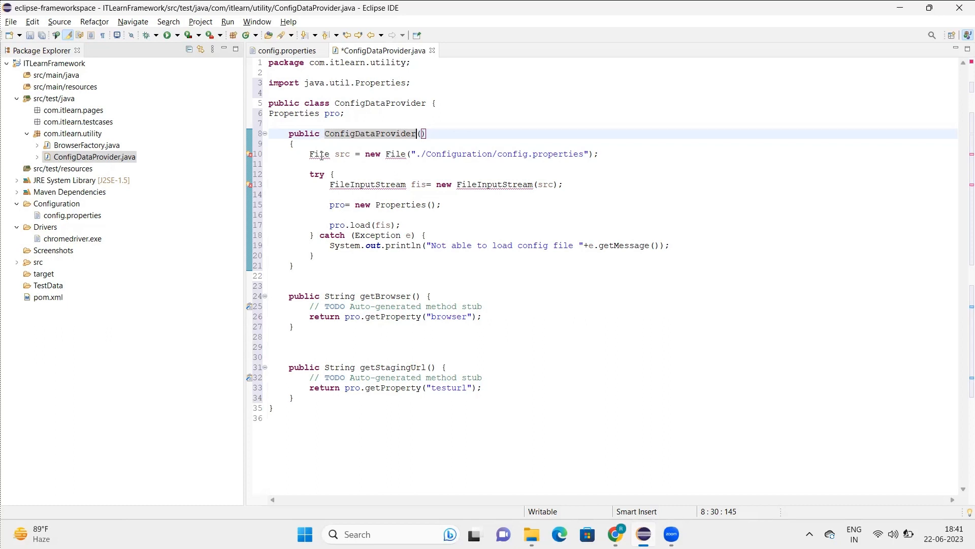
Resolve the pasted code's errors by importing java.io File and FileInputStream via quick fixes.
click(319, 153)
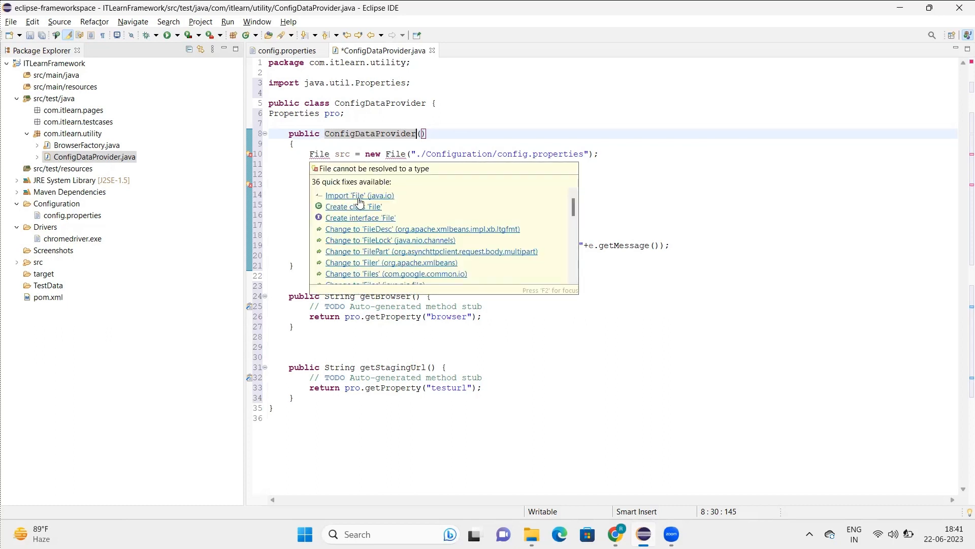
click(359, 195)
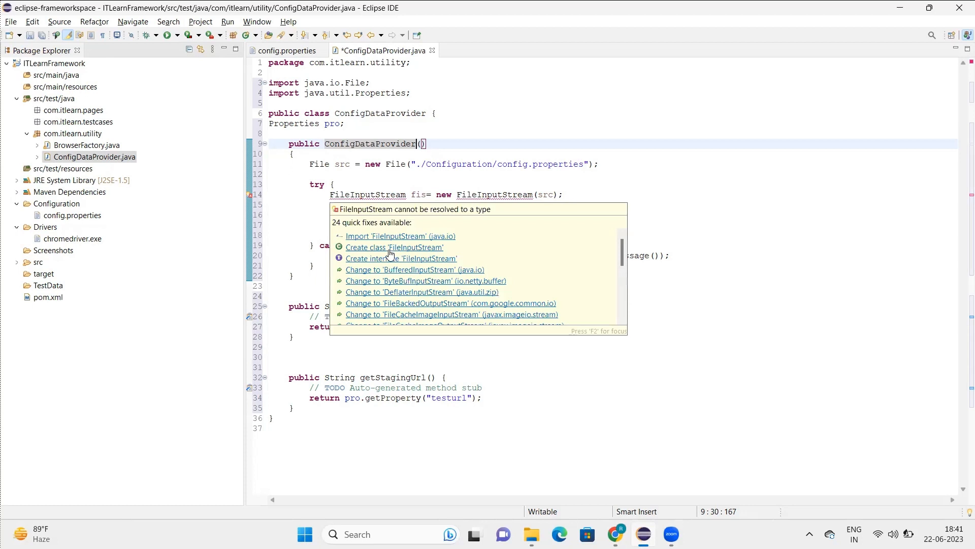
click(400, 236)
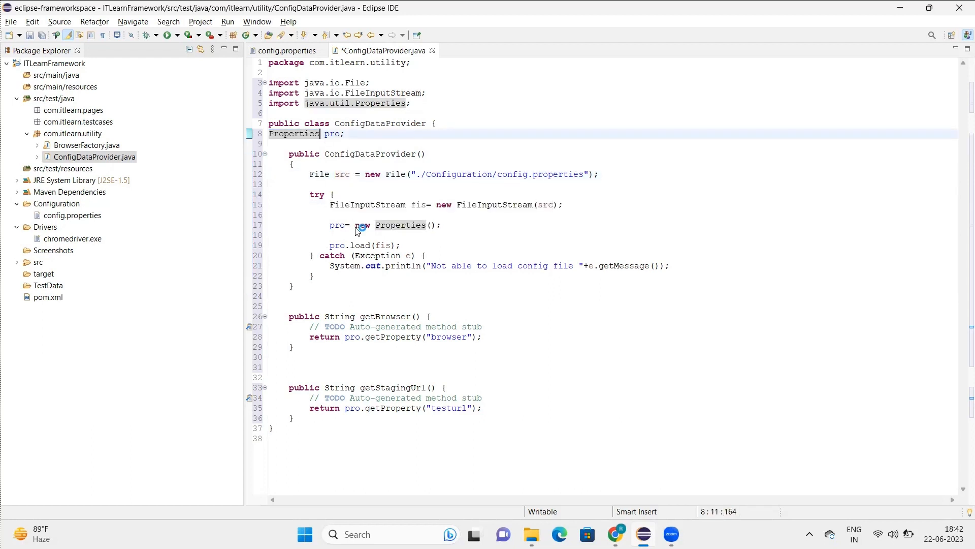
double_click(337, 245)
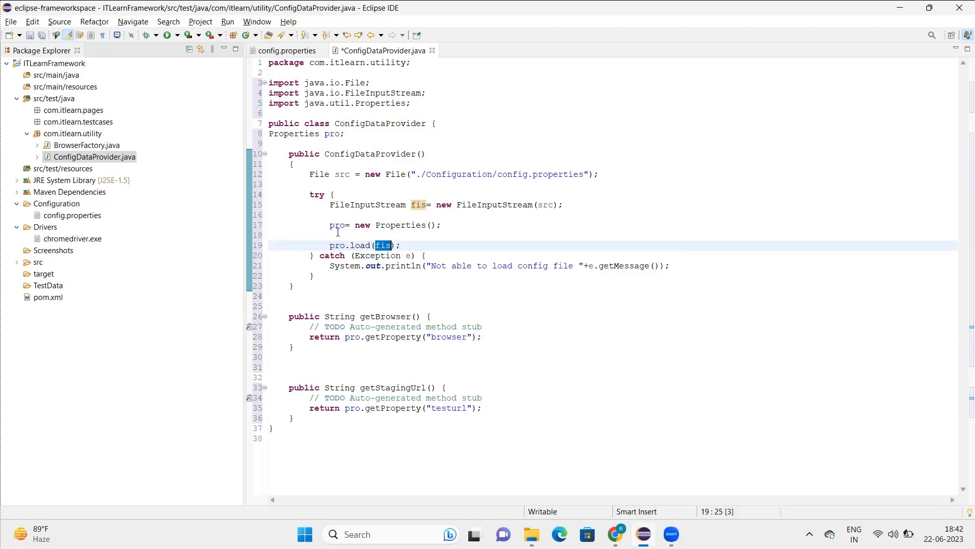
click(338, 224)
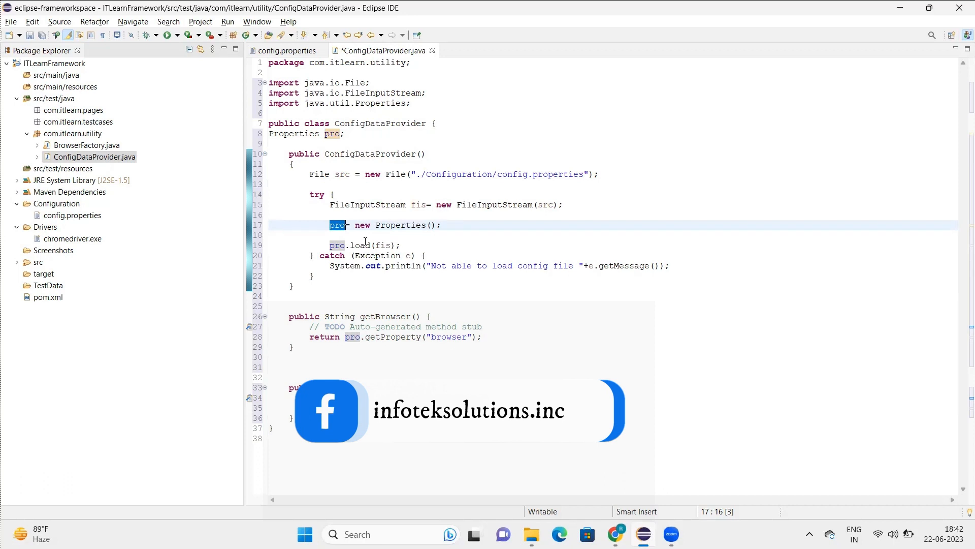
mouse_move(362, 245)
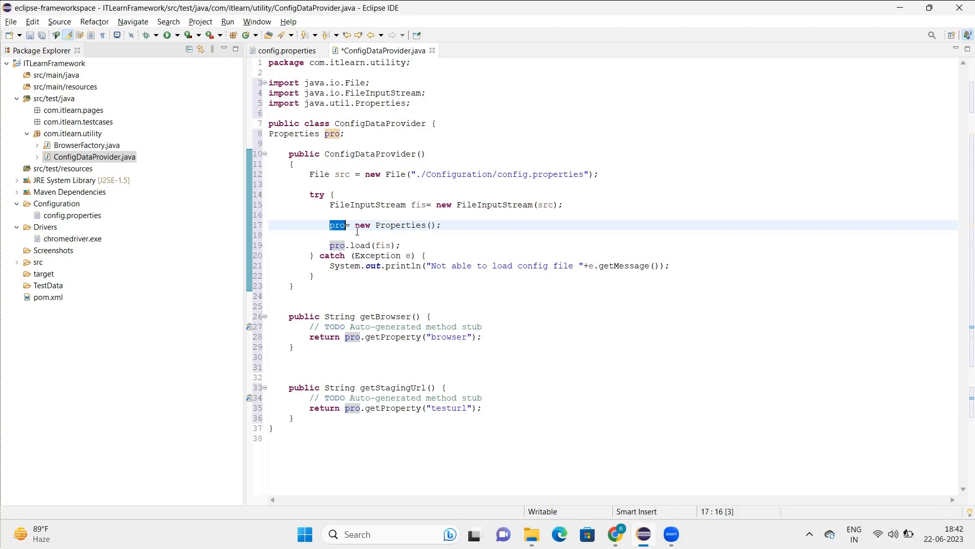
mouse_move(496, 212)
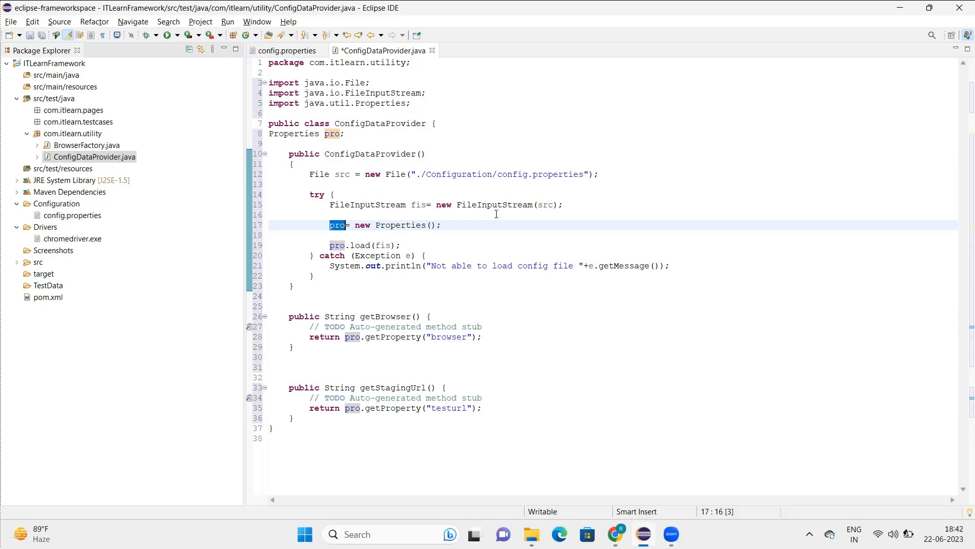
mouse_move(320, 272)
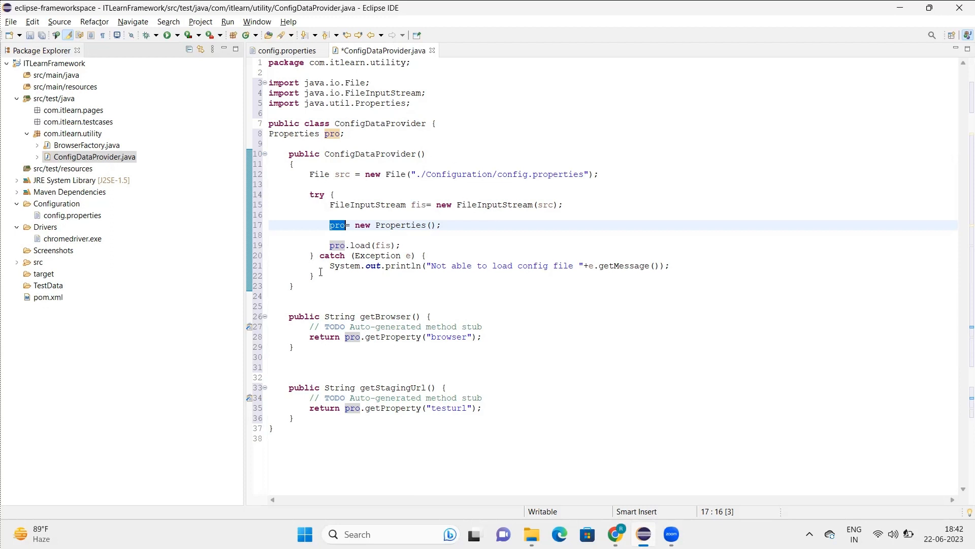
mouse_move(451, 251)
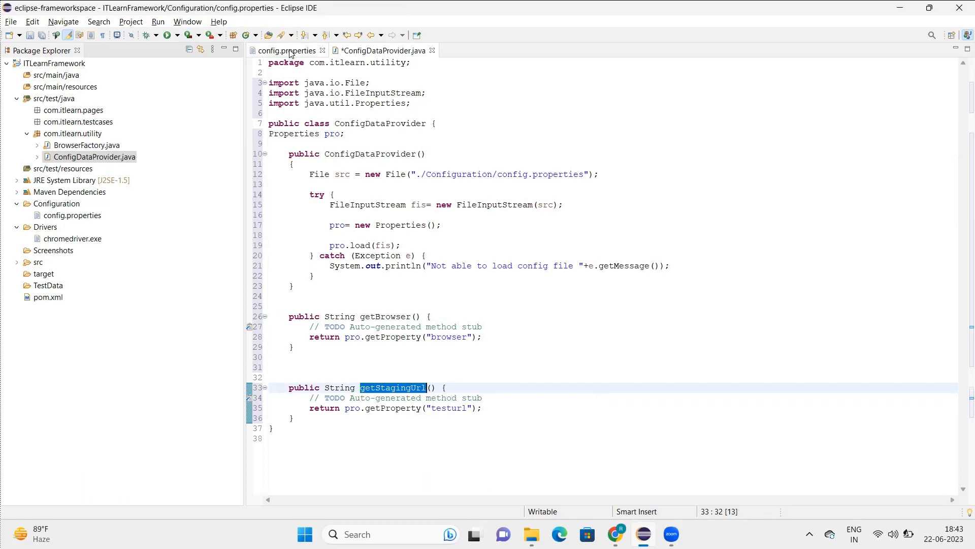
click(286, 51)
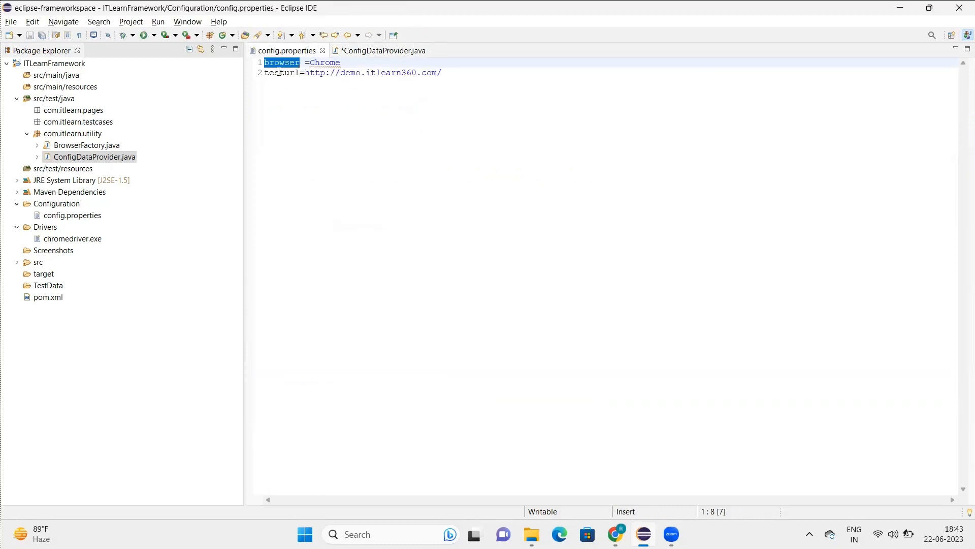
click(381, 51)
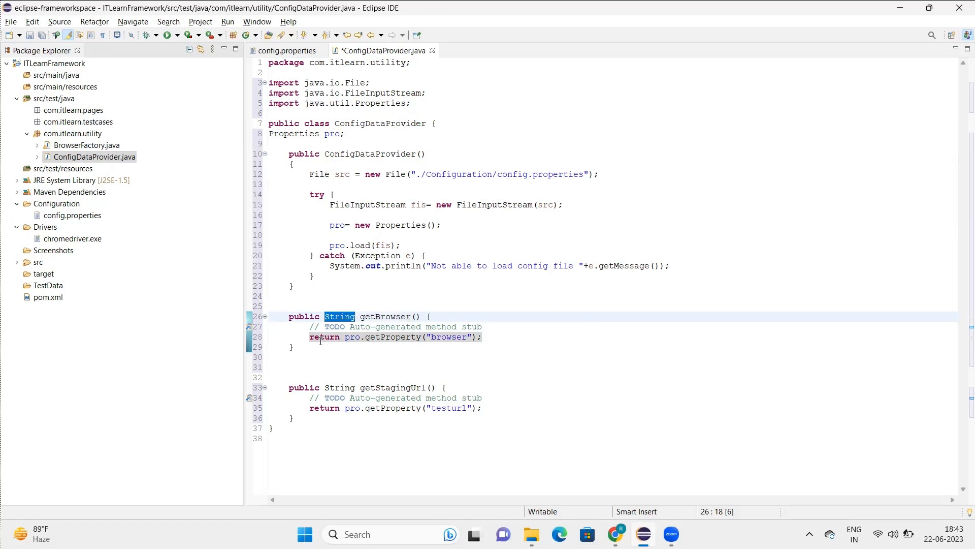
Review getProperty's Javadoc and the testurl key, then save ConfigDataProvider with Ctrl+S.
double_click(353, 336)
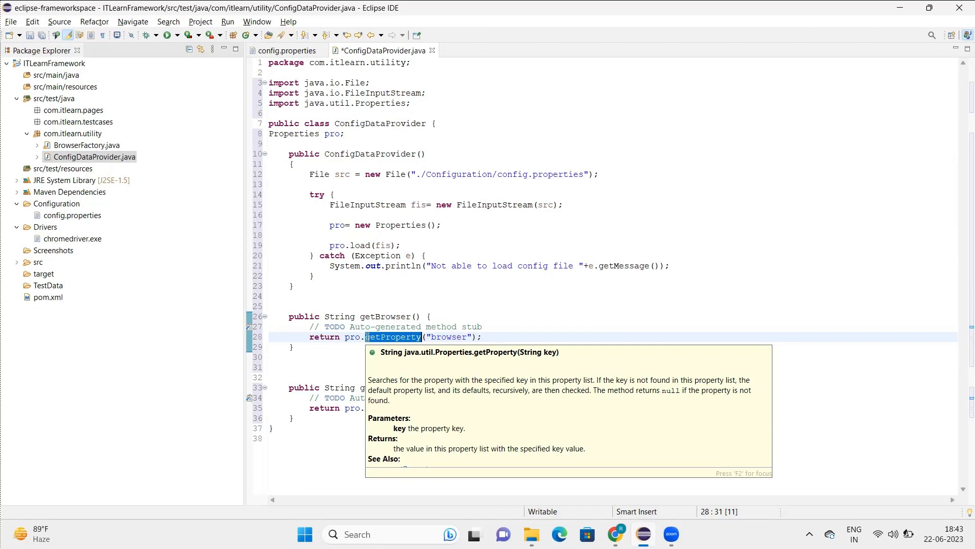
double_click(447, 337)
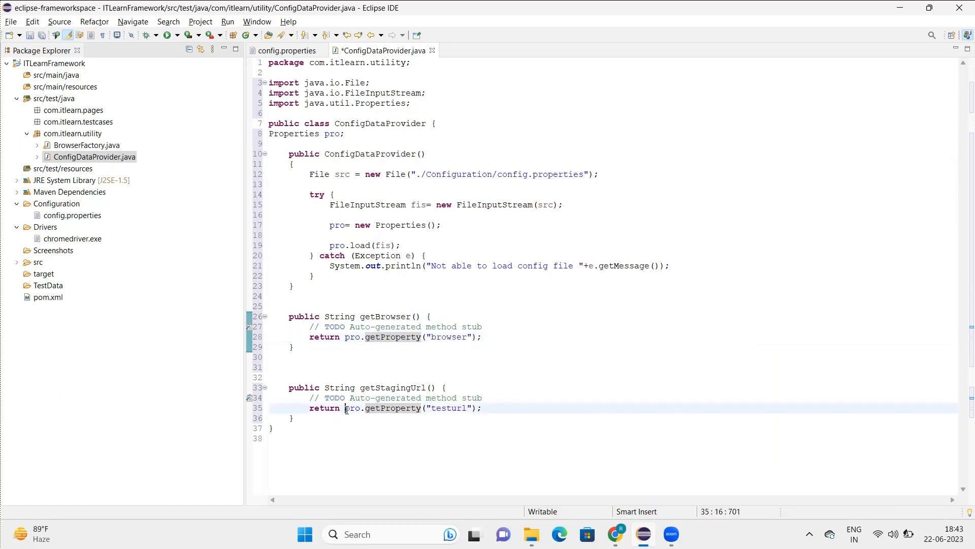
double_click(449, 408)
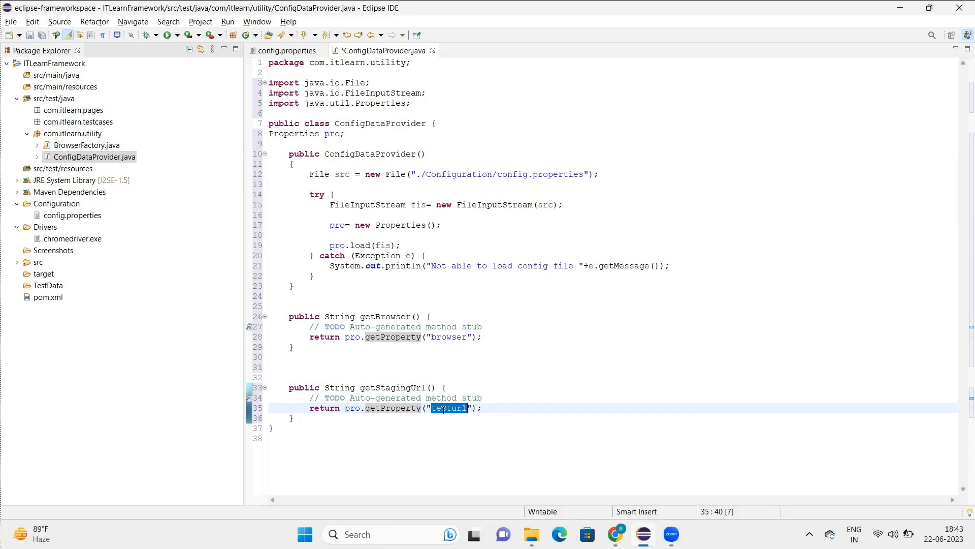
key(ctrl+s)
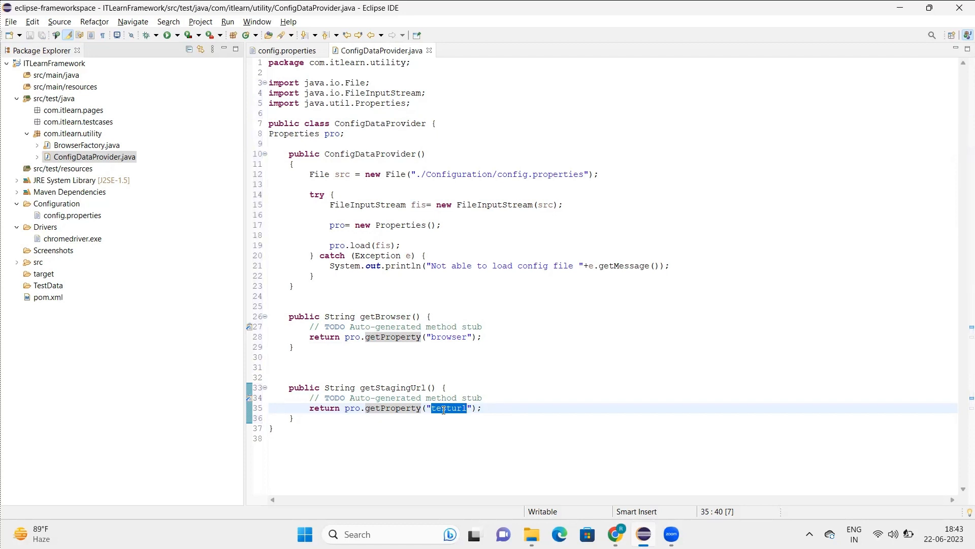